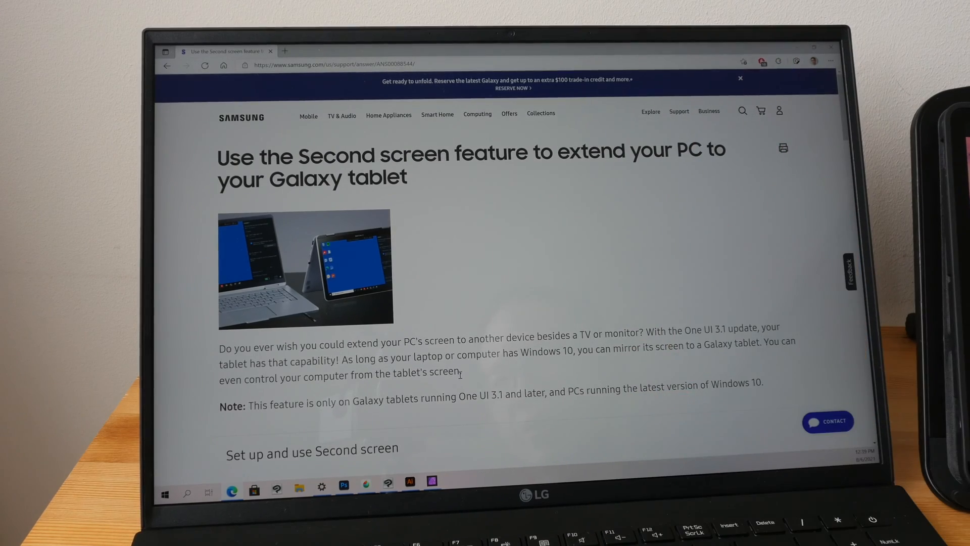
Step: Connect wirelessly to the Galaxy Tab and show the Disconnect, Duplicate, Extend and Second screen only modes
{"action": "scroll", "scroll_direction": "down", "scroll_amount": 3}
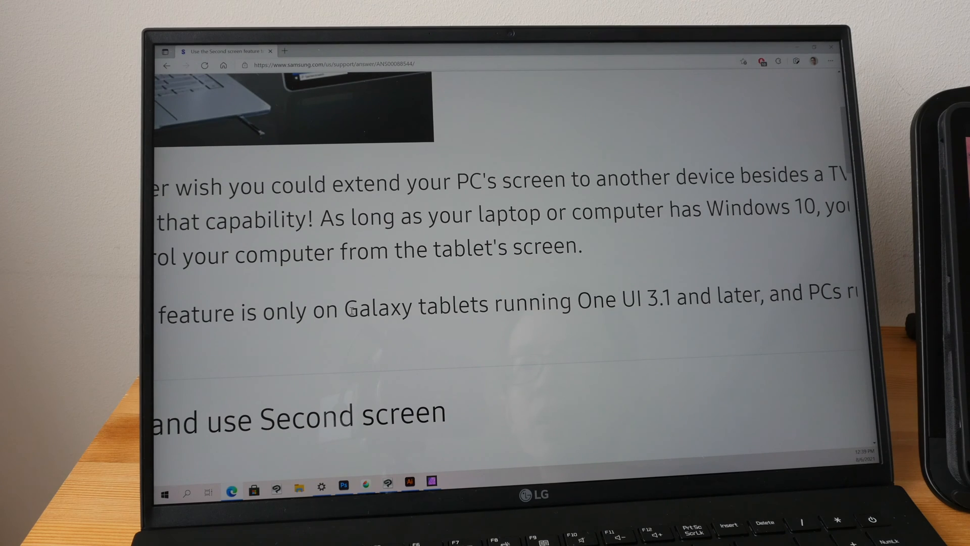
{"action": "left_click_drag", "start_coordinate": [344, 304], "coordinate": [672, 304]}
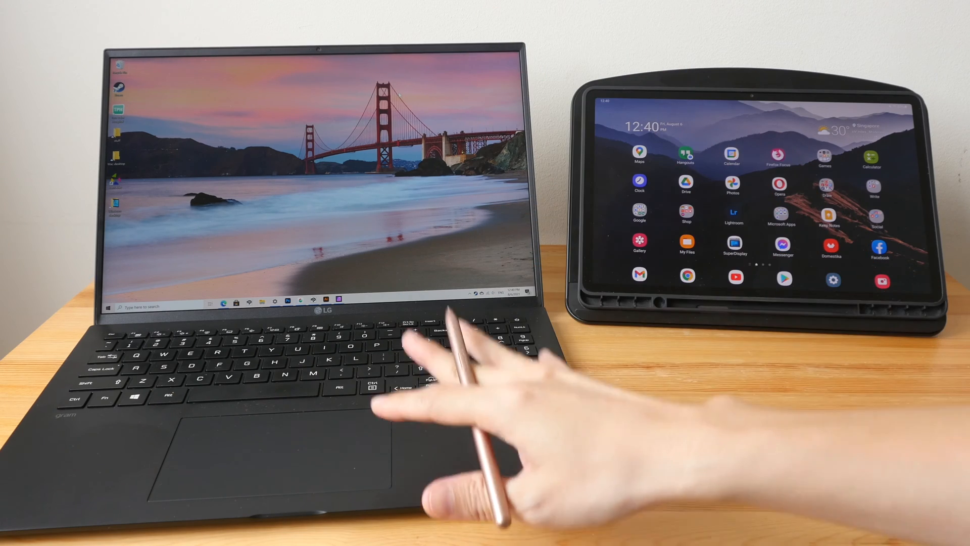
{"action": "mouse_move", "coordinate": [792, 272]}
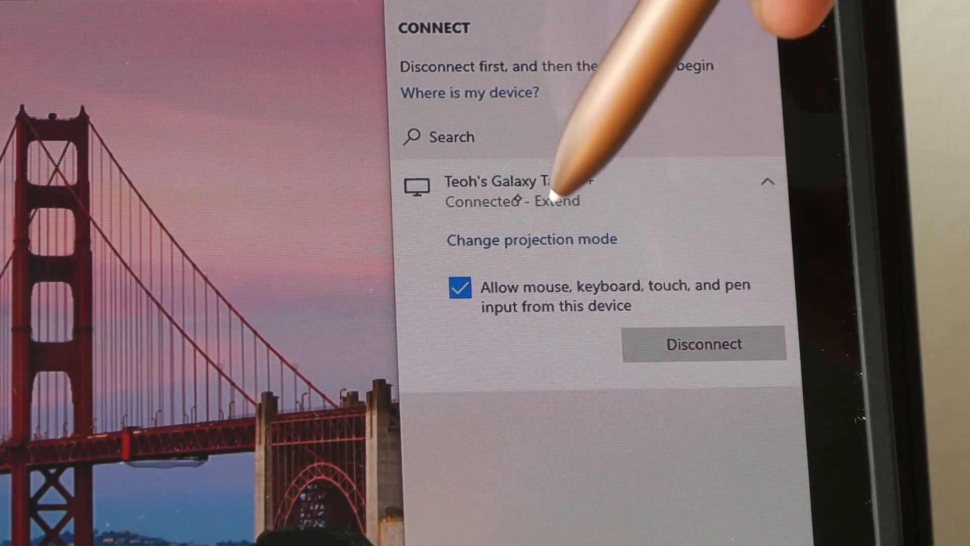
{"action": "left_click", "coordinate": [530, 239]}
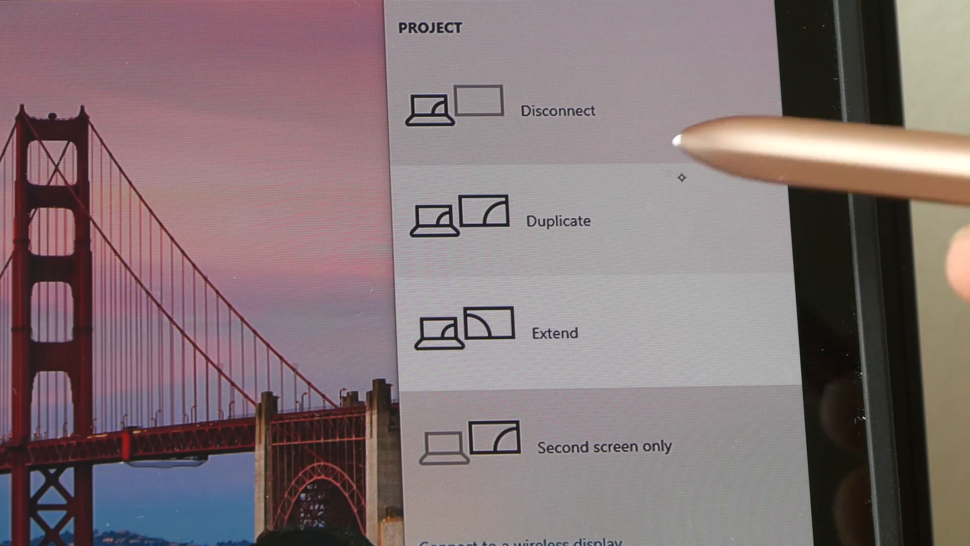
{"action": "mouse_move", "coordinate": [712, 260]}
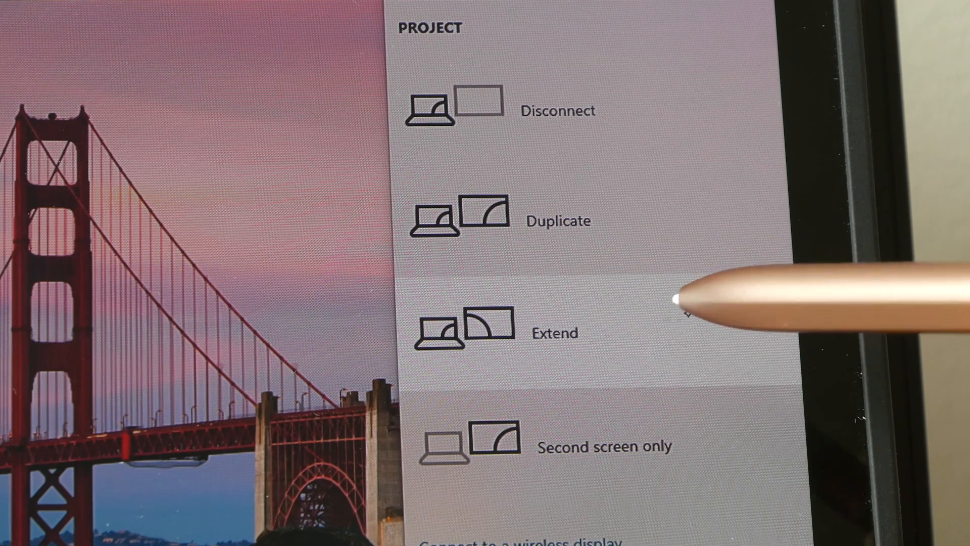
{"action": "mouse_move", "coordinate": [677, 498]}
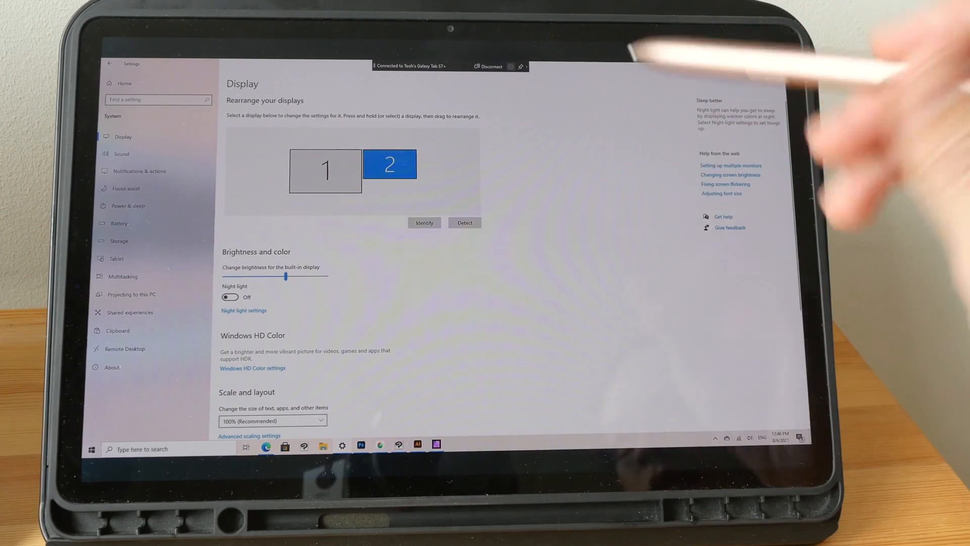
Step: Scroll Display settings to the 1920 × 1080 resolution and 'Extend these displays' option
{"action": "scroll", "scroll_direction": "down", "scroll_amount": 3}
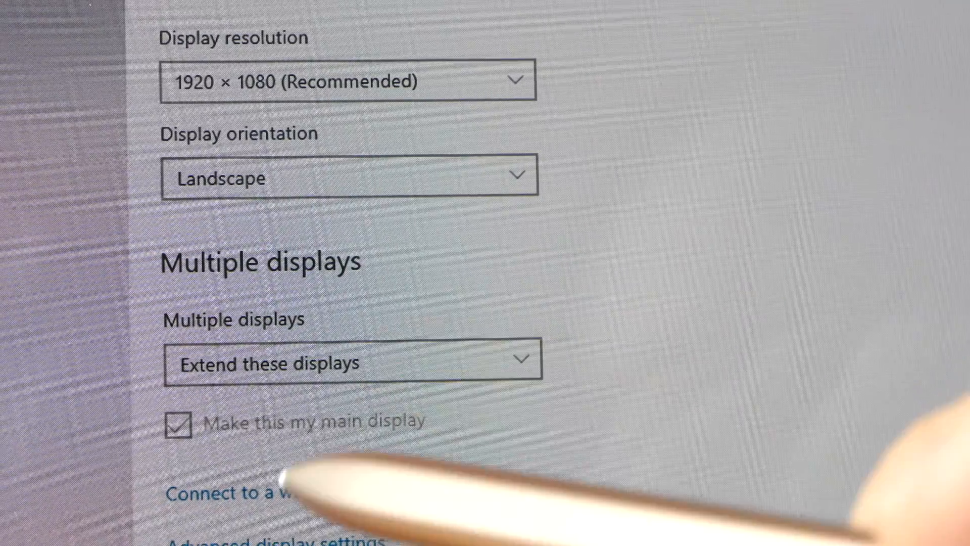
{"action": "mouse_move", "coordinate": [712, 55]}
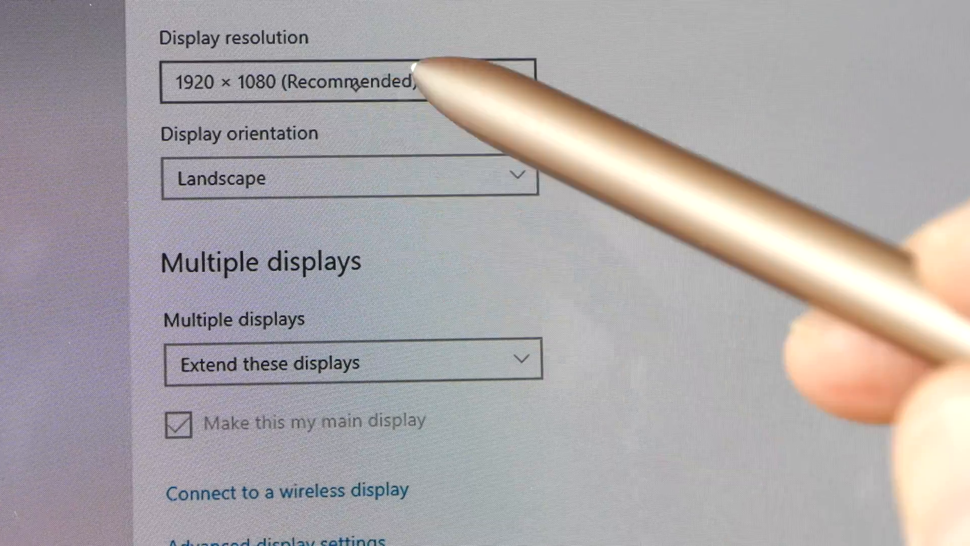
{"action": "left_click", "coordinate": [347, 81]}
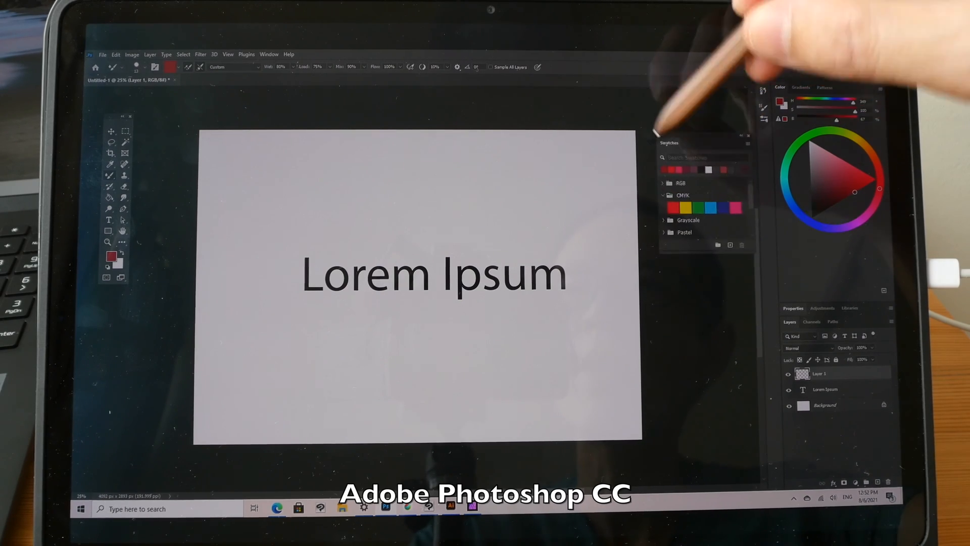
Step: Select Photoshop's Move tool with the S Pen for the Lorem Ipsum document
{"action": "left_click", "coordinate": [109, 131]}
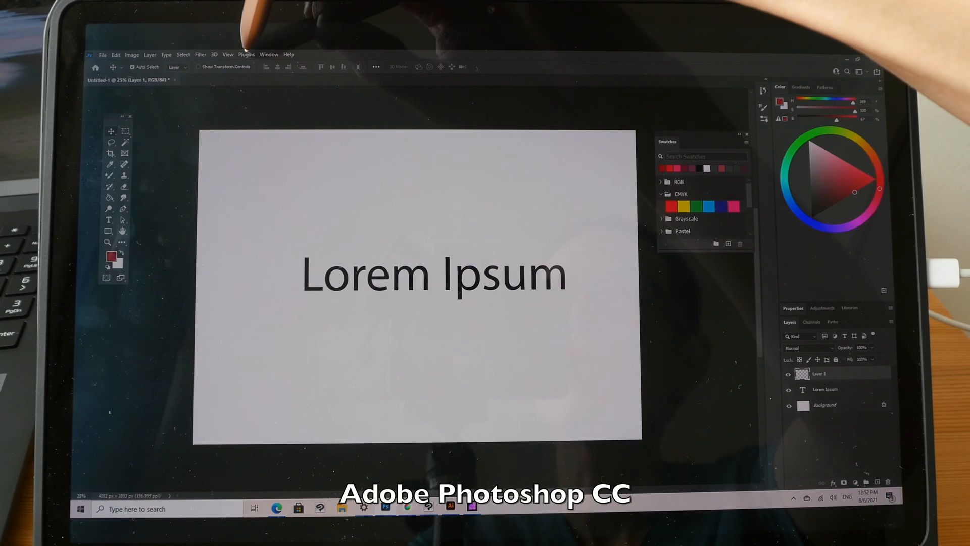
{"action": "left_click", "coordinate": [268, 54]}
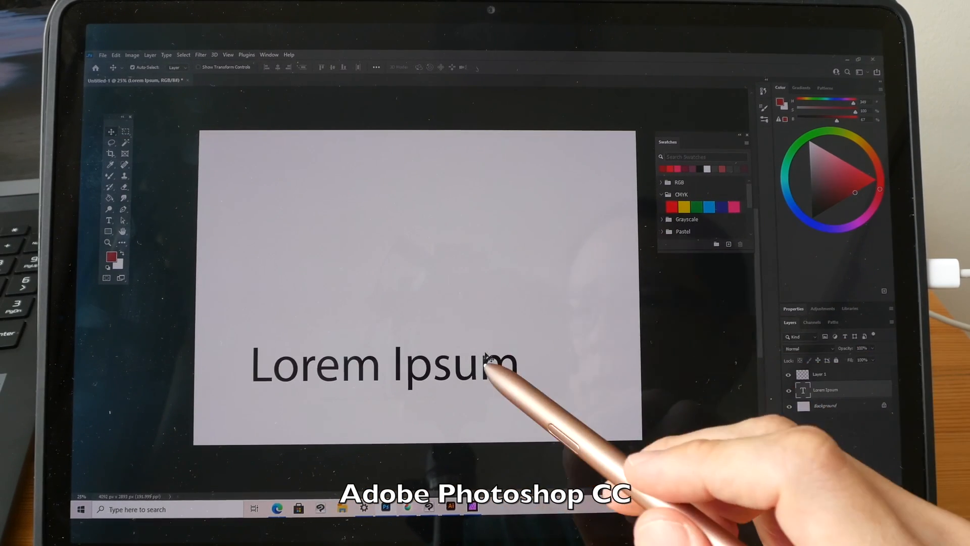
Step: Drag the Lorem Ipsum text layer toward the lower left of the canvas
{"action": "left_click_drag", "start_coordinate": [377, 365], "coordinate": [464, 192]}
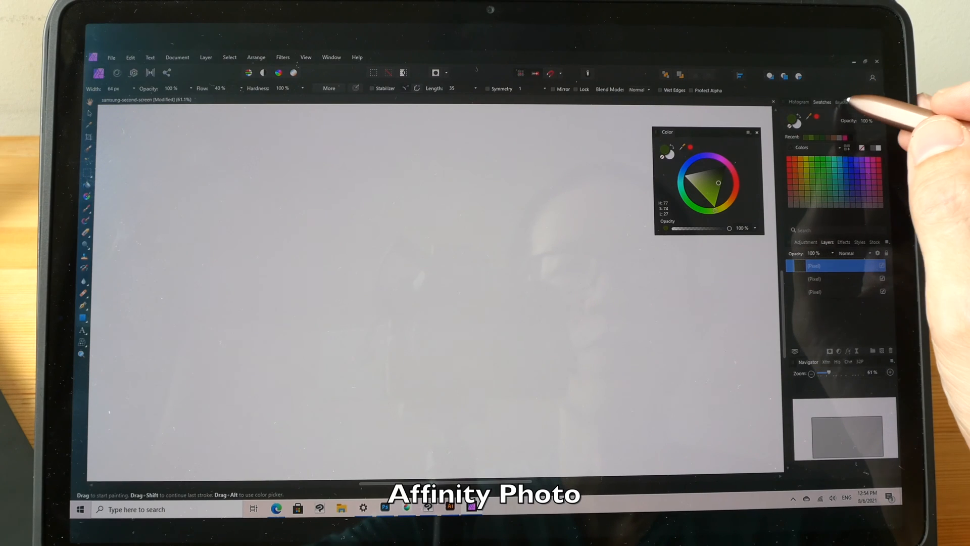
Step: Paint a thick grey rounded bowl outline with the Acrylics Paint Brush
{"action": "left_click", "coordinate": [843, 102]}
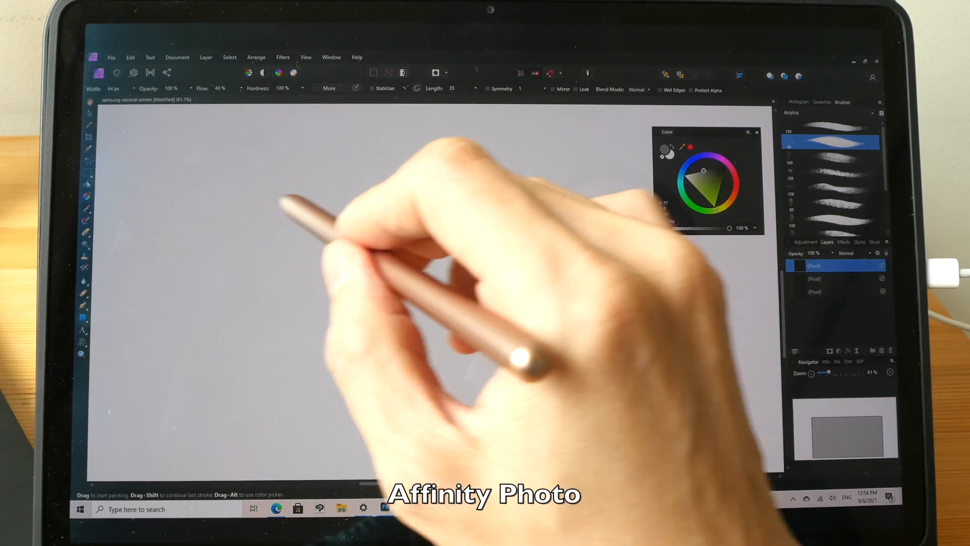
{"action": "left_click_drag", "start_coordinate": [260, 198], "coordinate": [613, 192]}
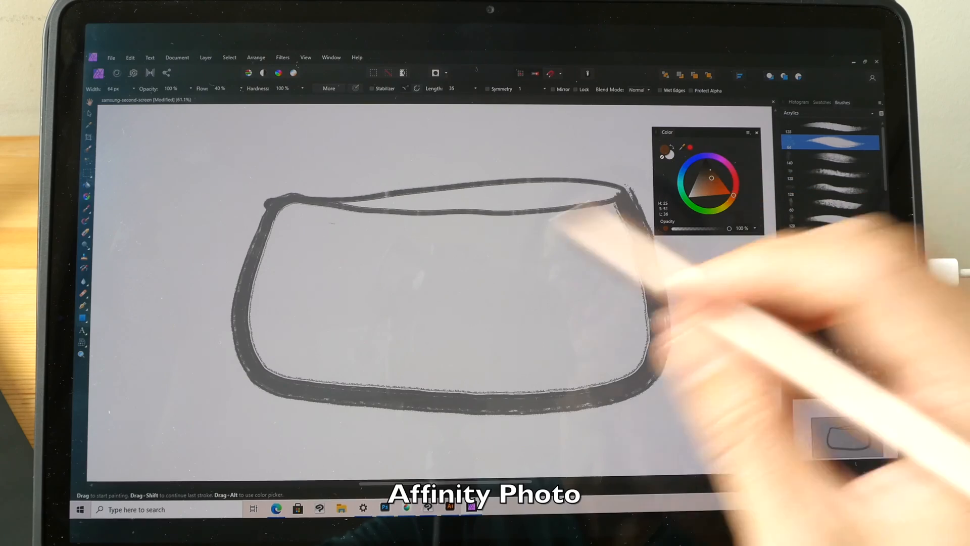
Step: Paint a wavy brown line across the bowl and fill everything below it brown
{"action": "left_click_drag", "start_coordinate": [260, 303], "coordinate": [403, 315]}
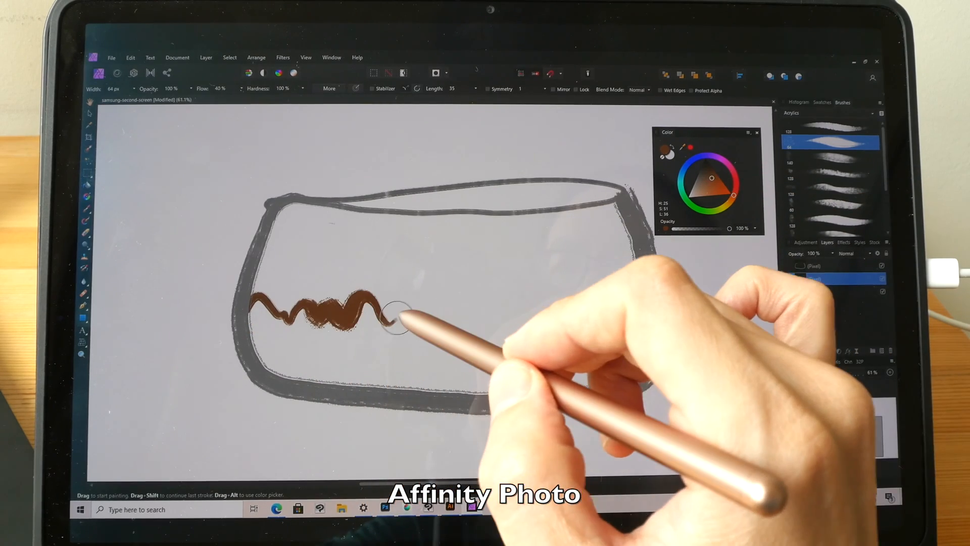
{"action": "left_click_drag", "start_coordinate": [396, 315], "coordinate": [526, 315]}
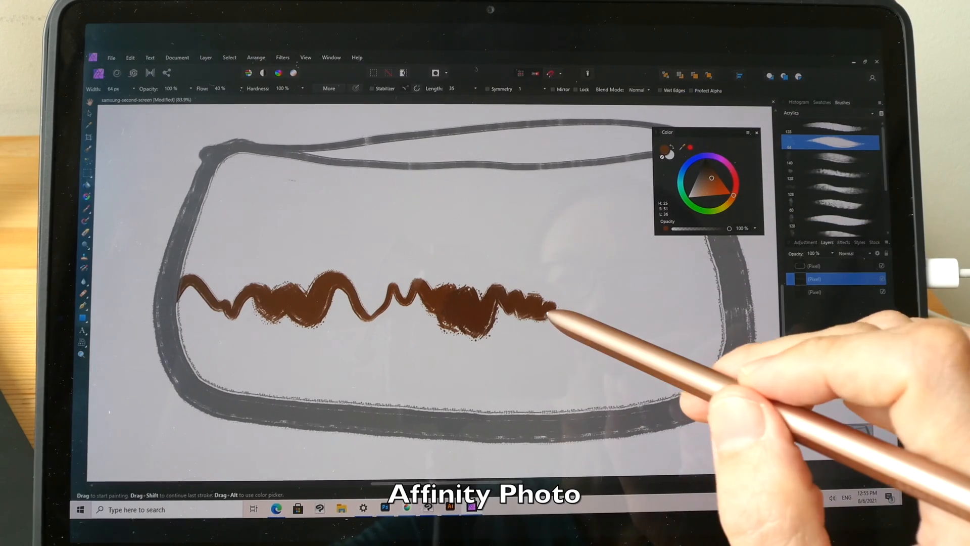
{"action": "left_click_drag", "start_coordinate": [551, 315], "coordinate": [625, 322]}
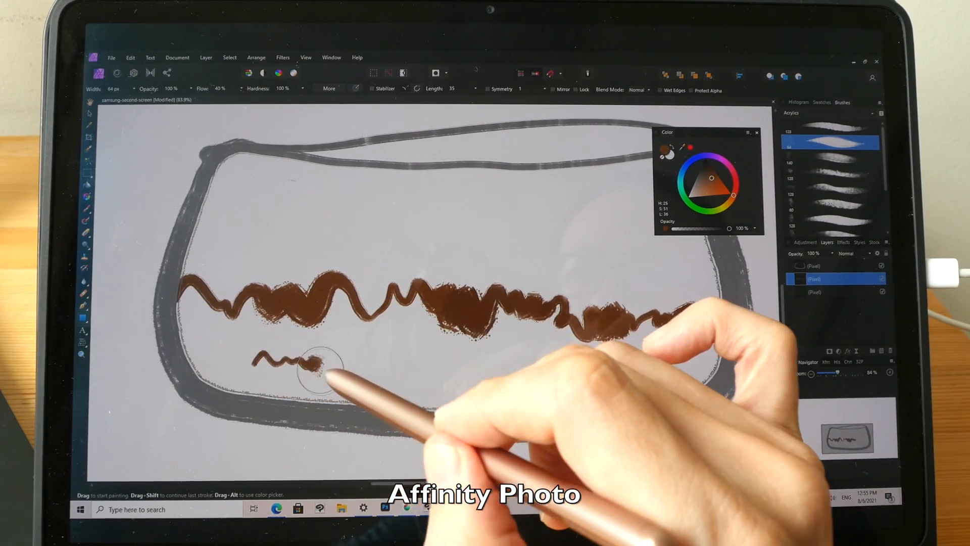
{"action": "left_click_drag", "start_coordinate": [316, 365], "coordinate": [434, 372]}
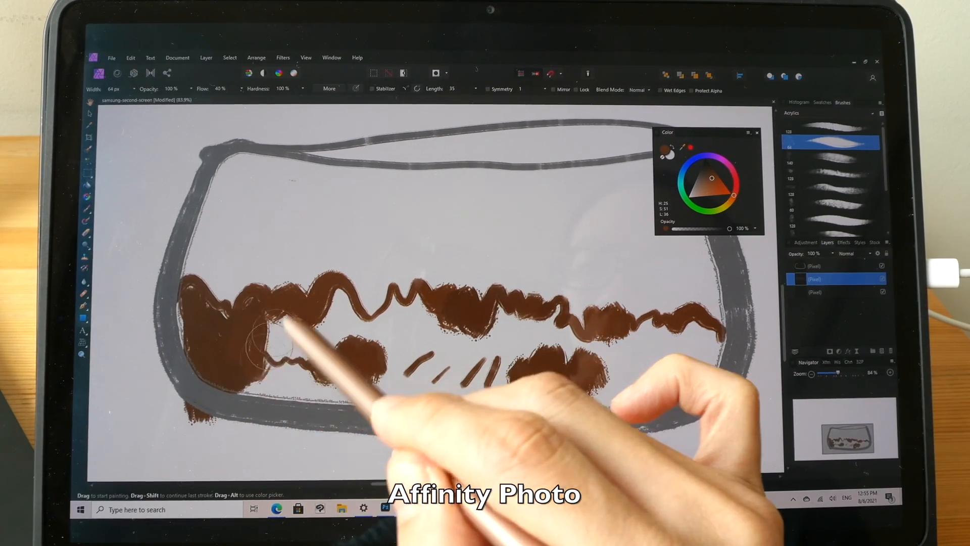
{"action": "left_click_drag", "start_coordinate": [285, 334], "coordinate": [495, 371]}
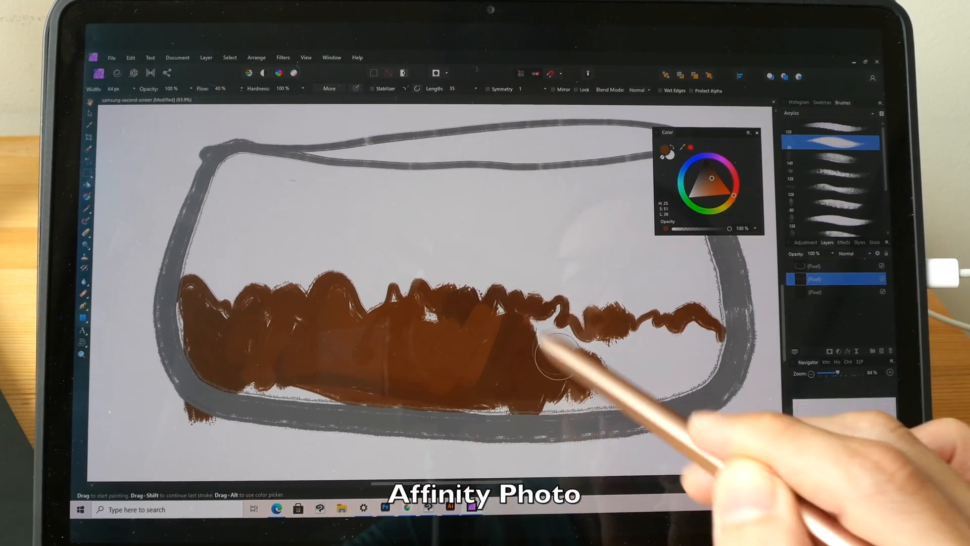
{"action": "left_click_drag", "start_coordinate": [557, 358], "coordinate": [619, 377]}
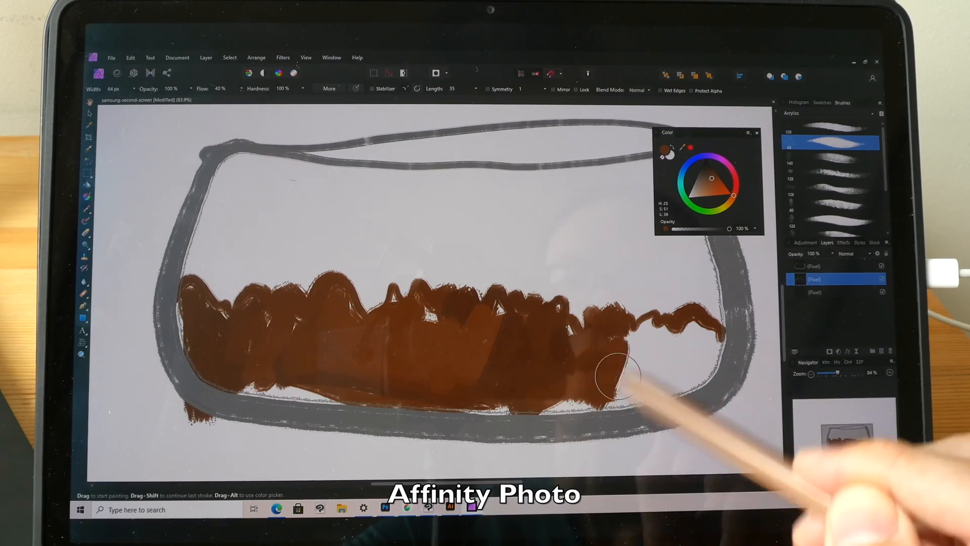
{"action": "left_click_drag", "start_coordinate": [619, 371], "coordinate": [650, 396]}
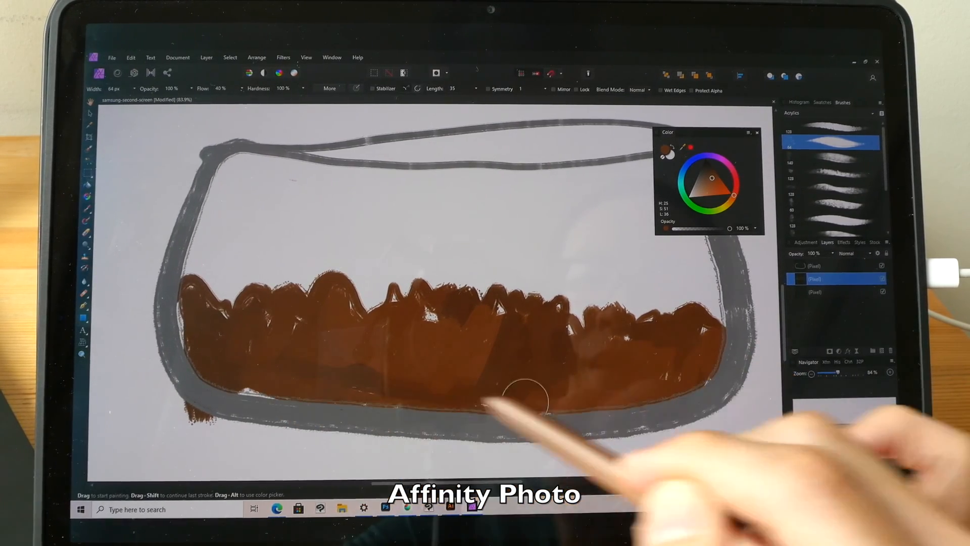
{"action": "left_click", "coordinate": [712, 176]}
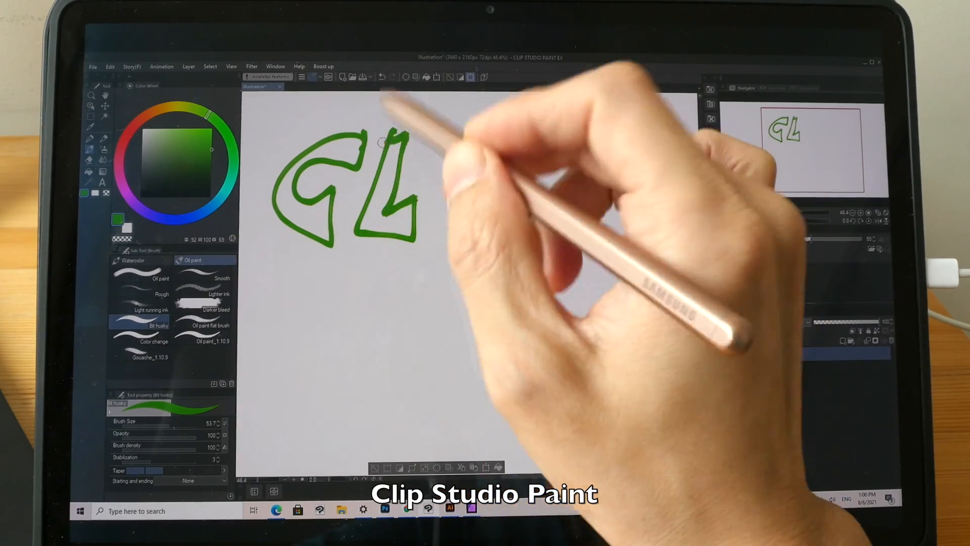
Step: Outline the CLIP letters in green and red, then begin a green S below
{"action": "left_click_drag", "start_coordinate": [452, 143], "coordinate": [443, 248]}
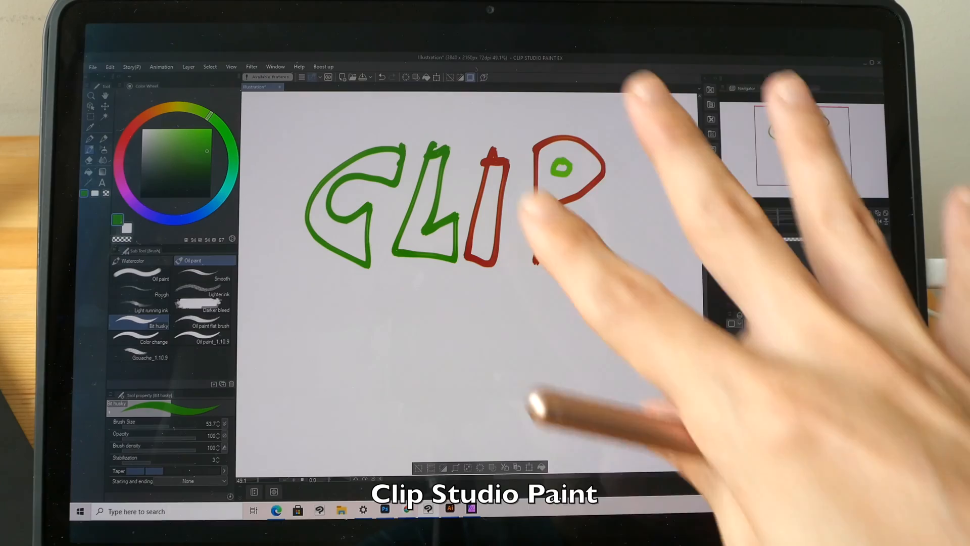
{"action": "left_click_drag", "start_coordinate": [545, 210], "coordinate": [569, 259]}
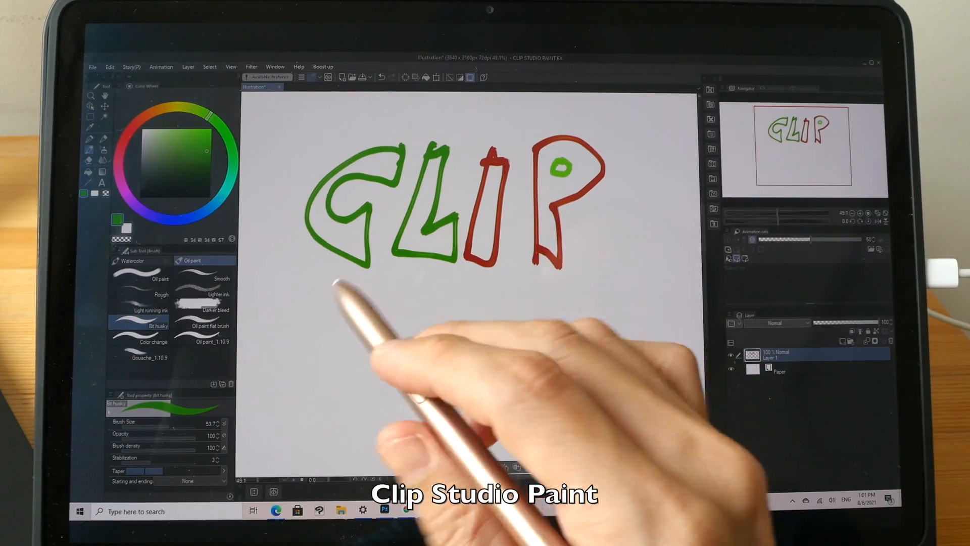
{"action": "left_click_drag", "start_coordinate": [334, 309], "coordinate": [347, 408]}
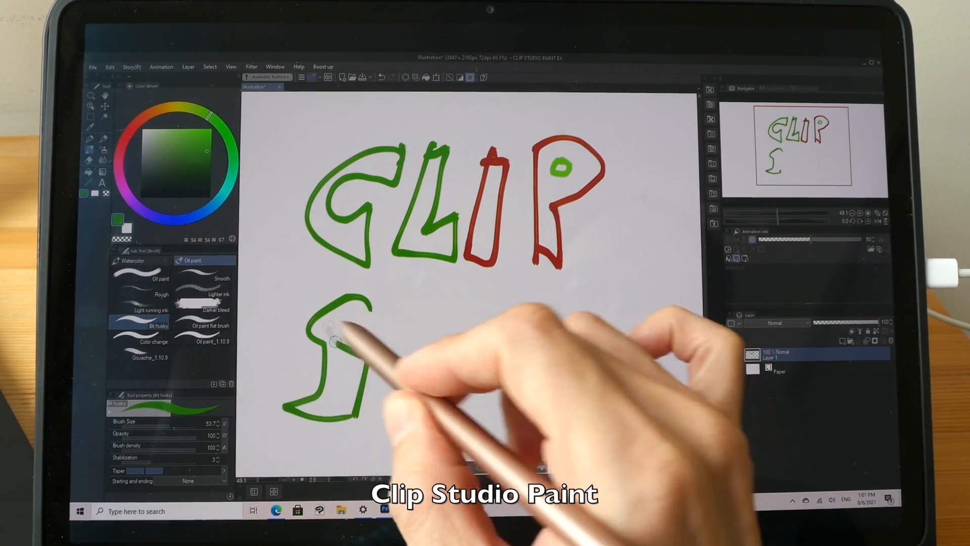